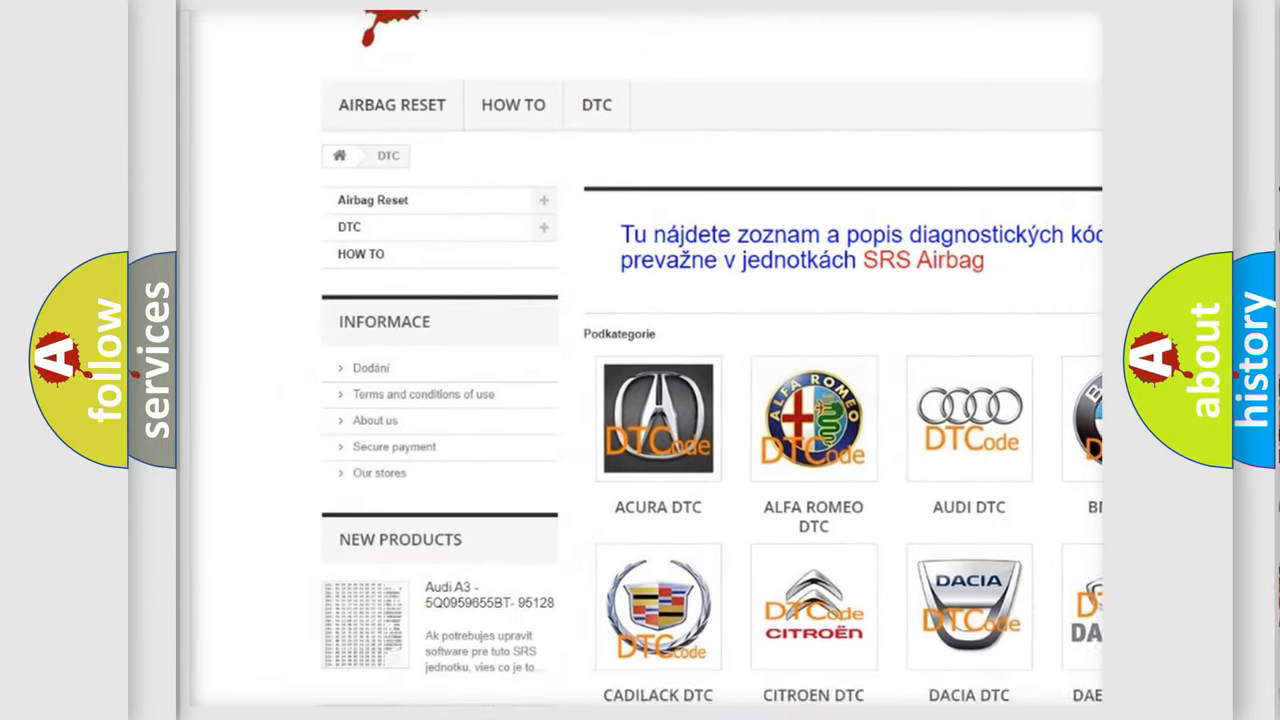
pyautogui.scroll(-3)
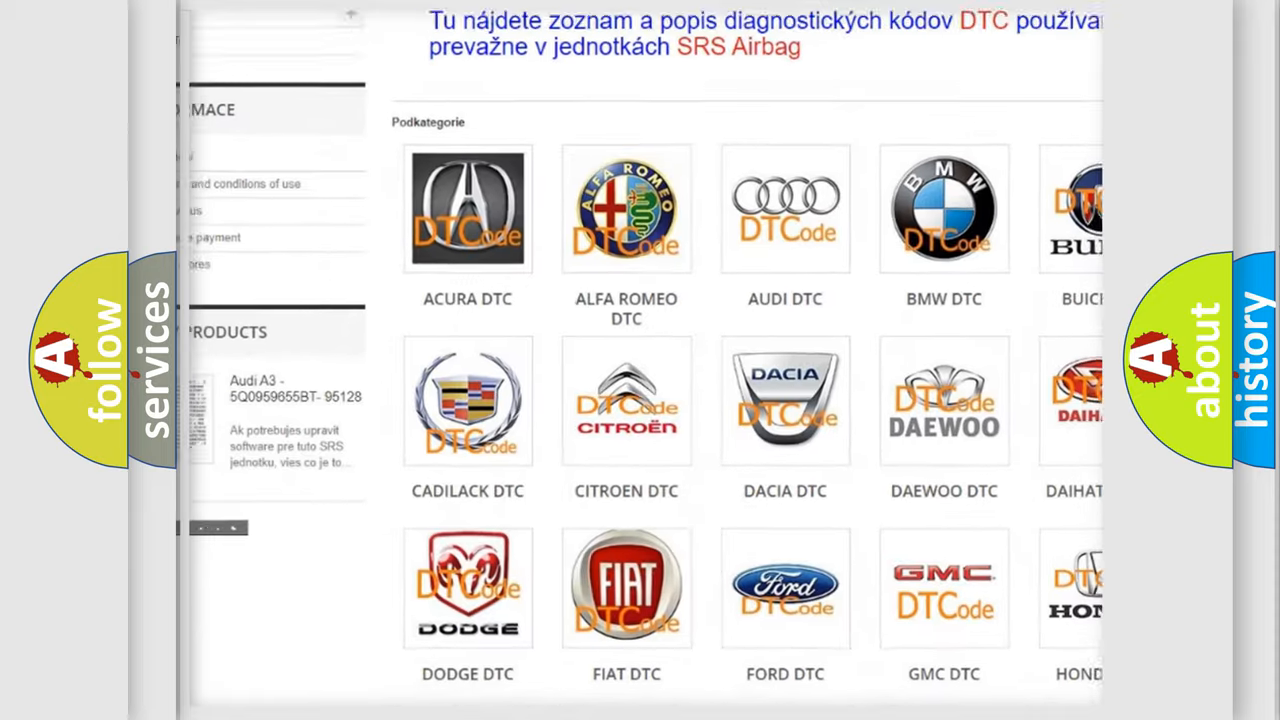
pyautogui.scroll(-3)
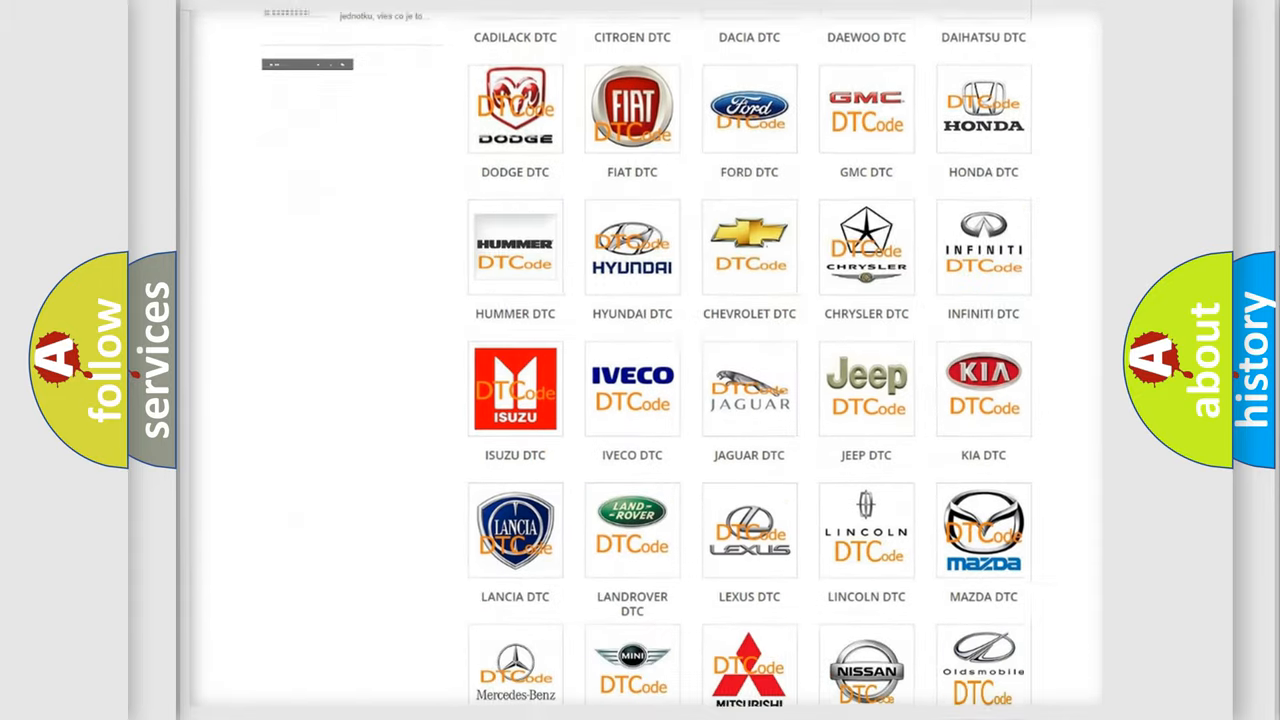
pyautogui.scroll(-3)
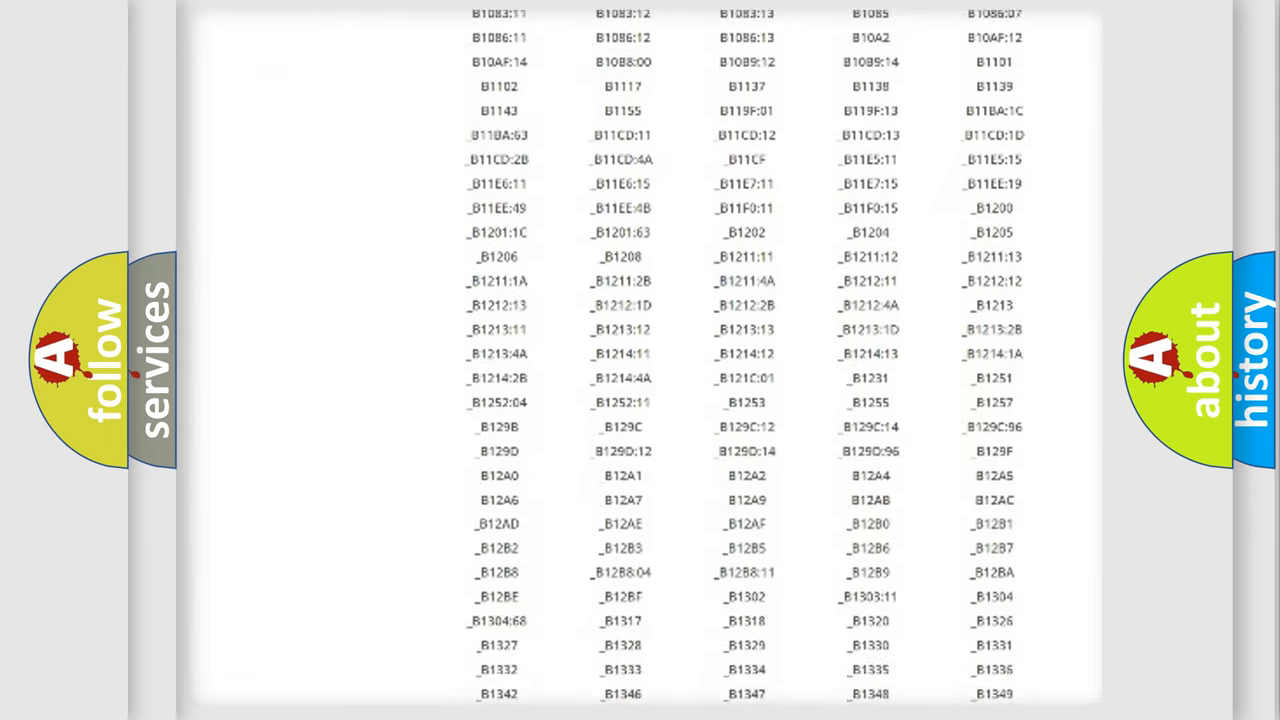
pyautogui.scroll(-3)
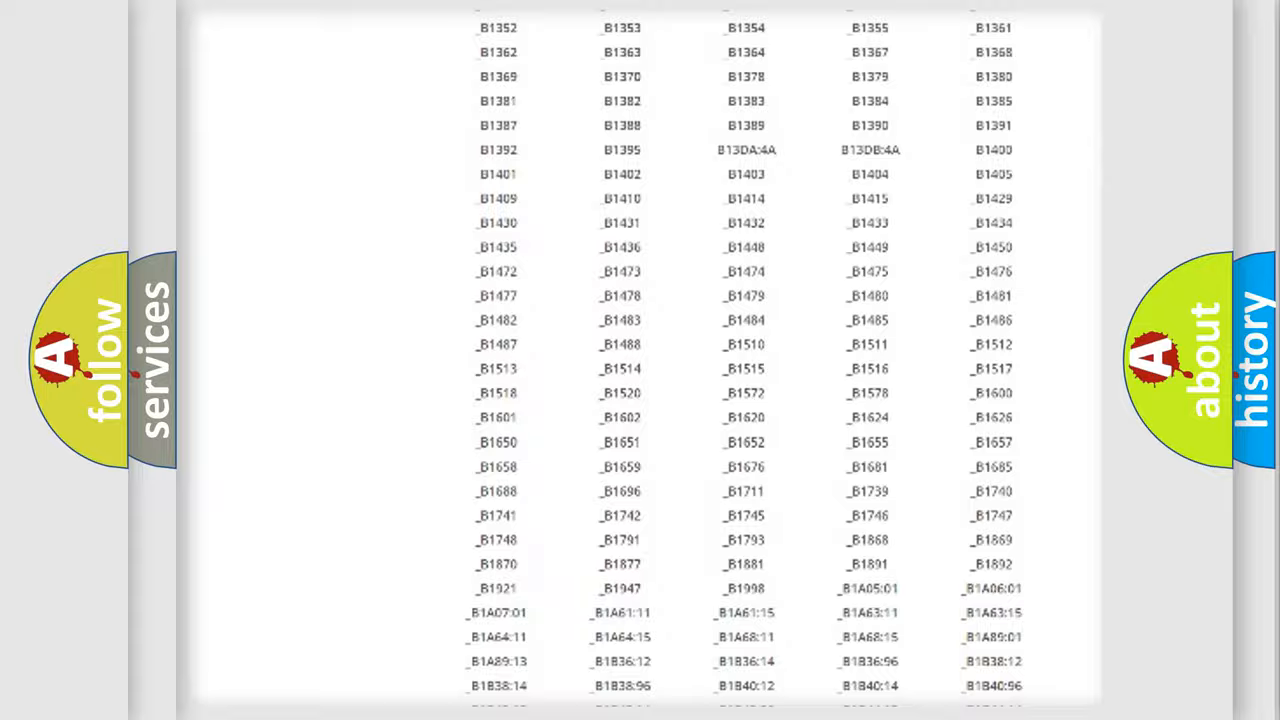